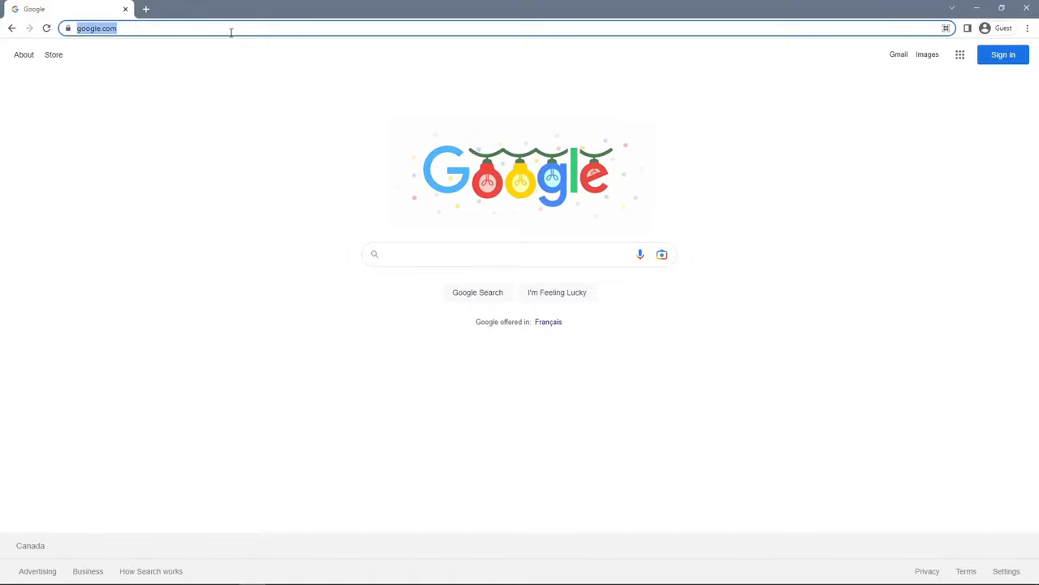
Navigate to linuxmint.com from the address bar and reveal the Download menu.
type("linuxmint")
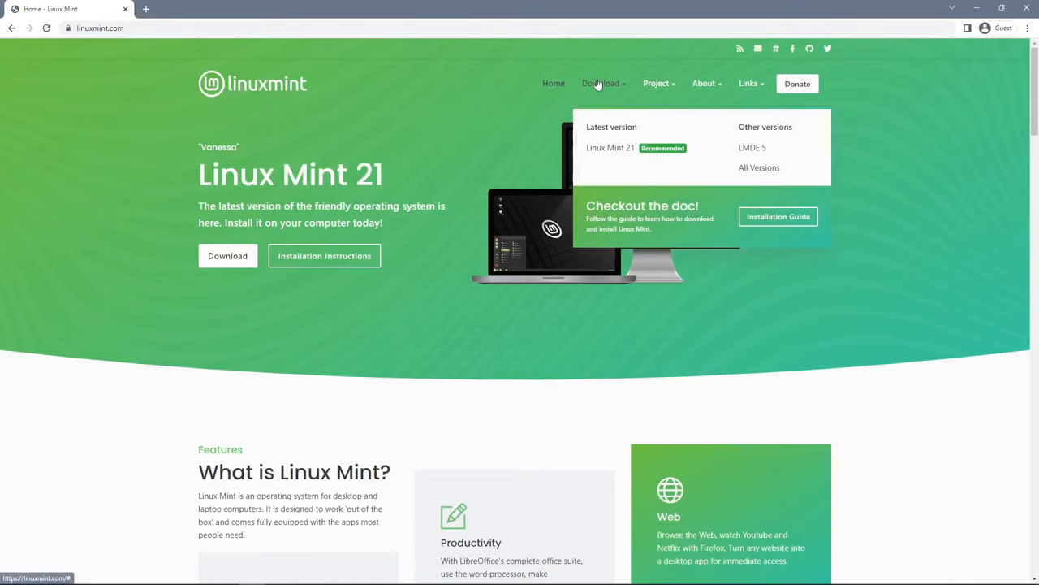
mouse_move(607, 136)
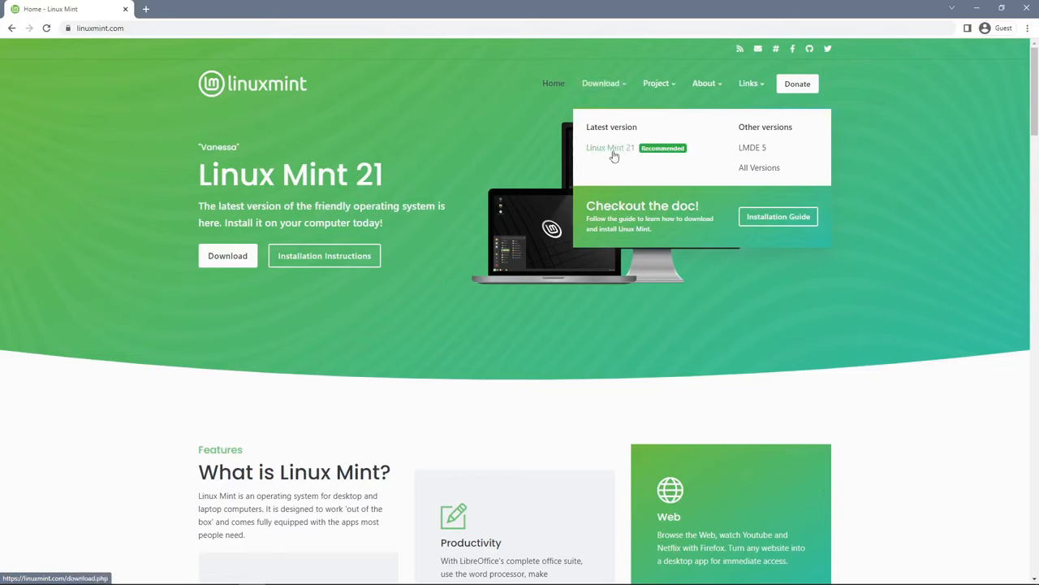
Open the Linux Mint 21 download page and look over the Cinnamon, MATE and Xfce editions.
left_click(611, 147)
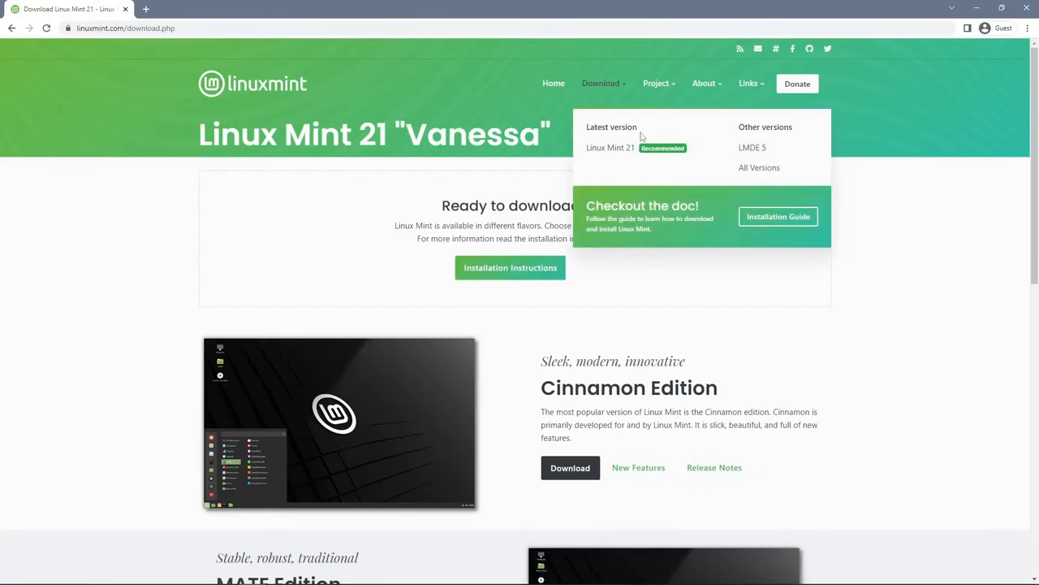
mouse_move(604, 156)
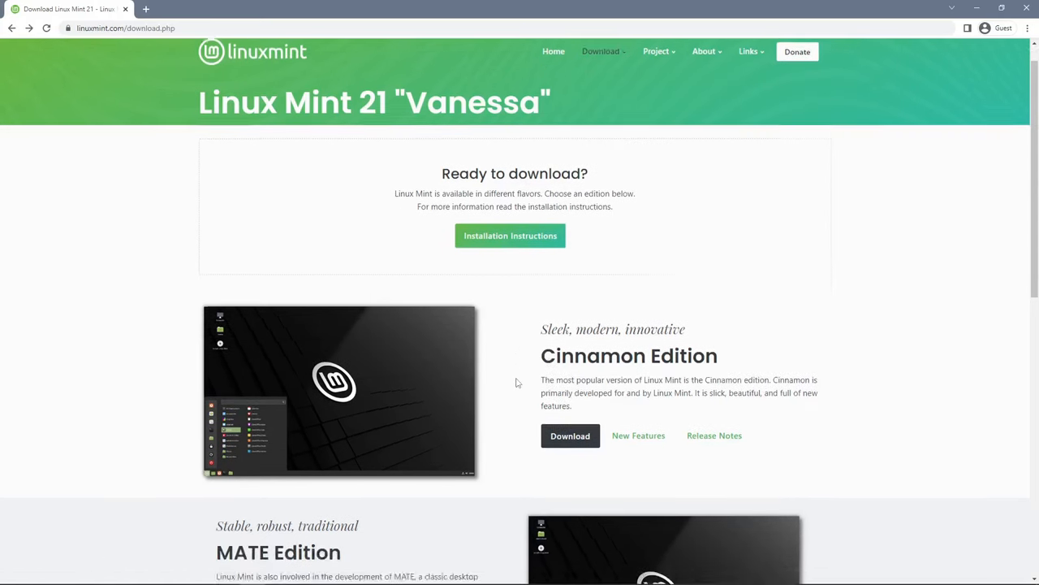
scroll("down", 3)
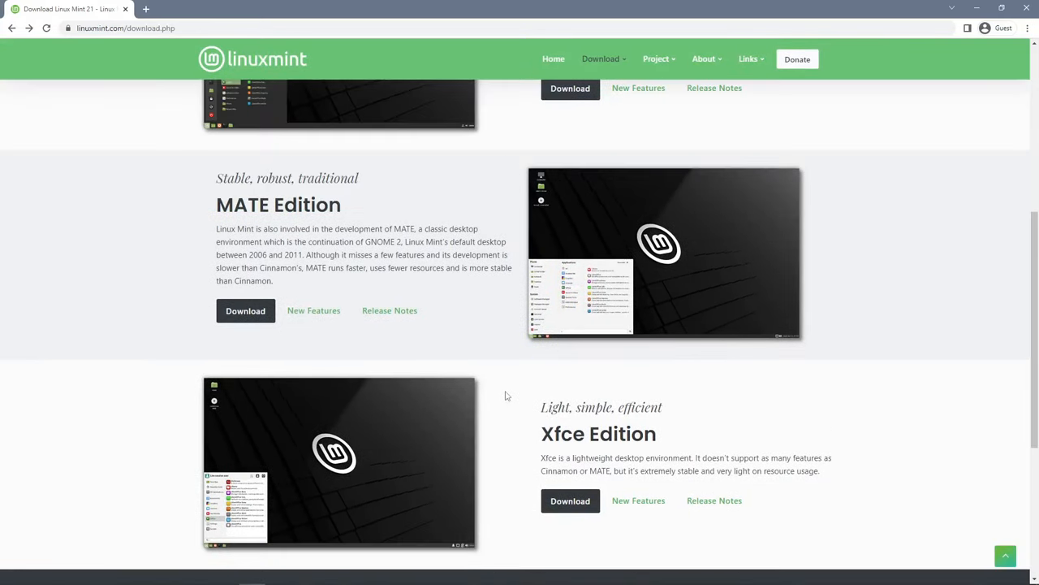
scroll("up", 3)
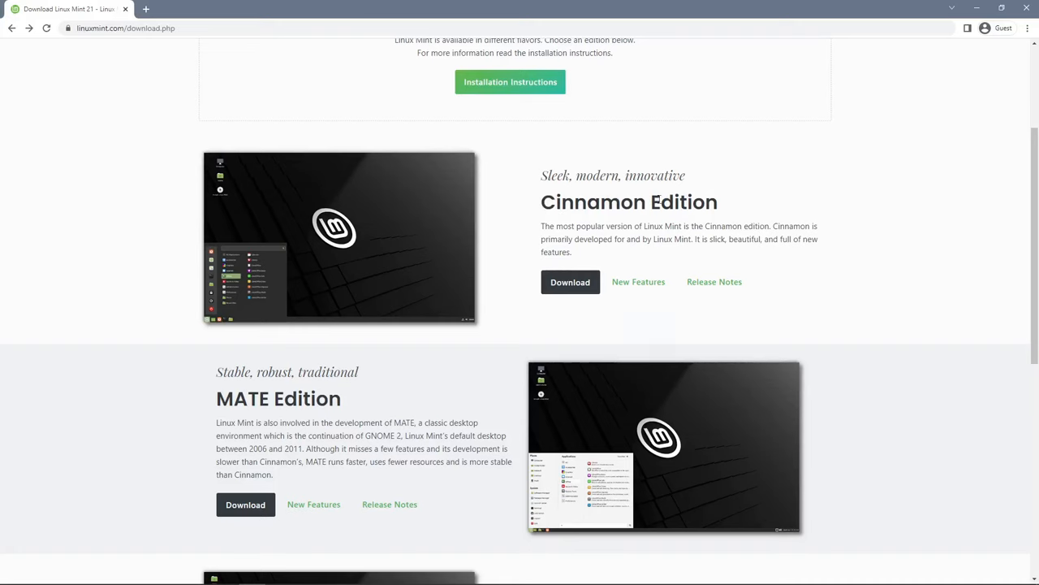
scroll("down", 3)
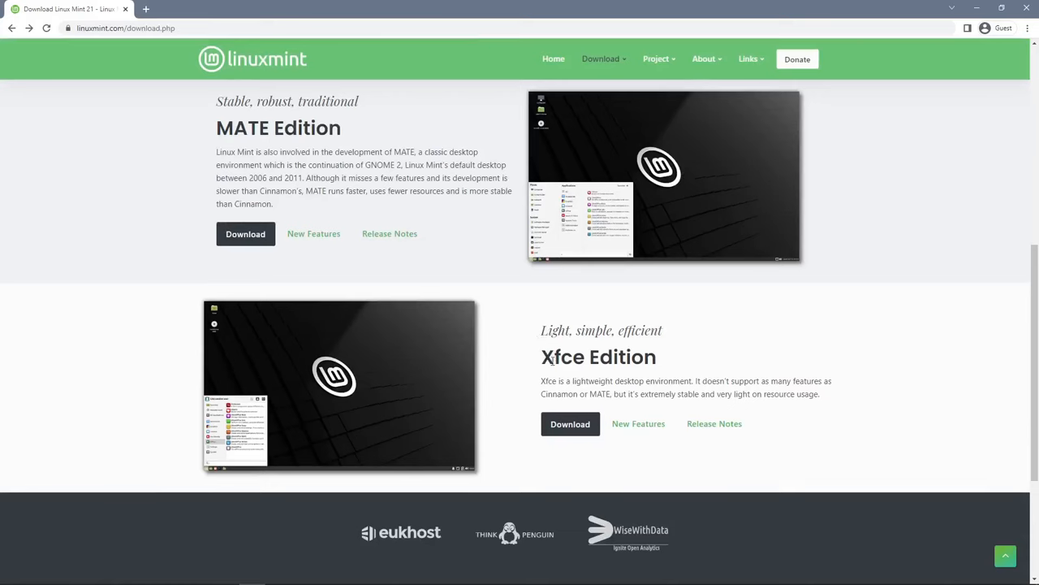
scroll("down", 3)
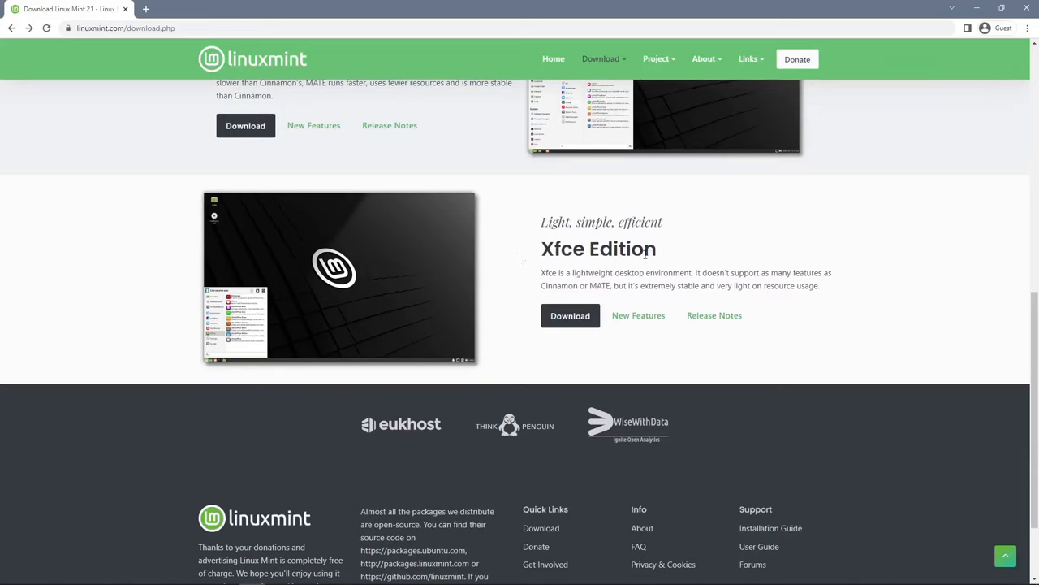
mouse_move(536, 253)
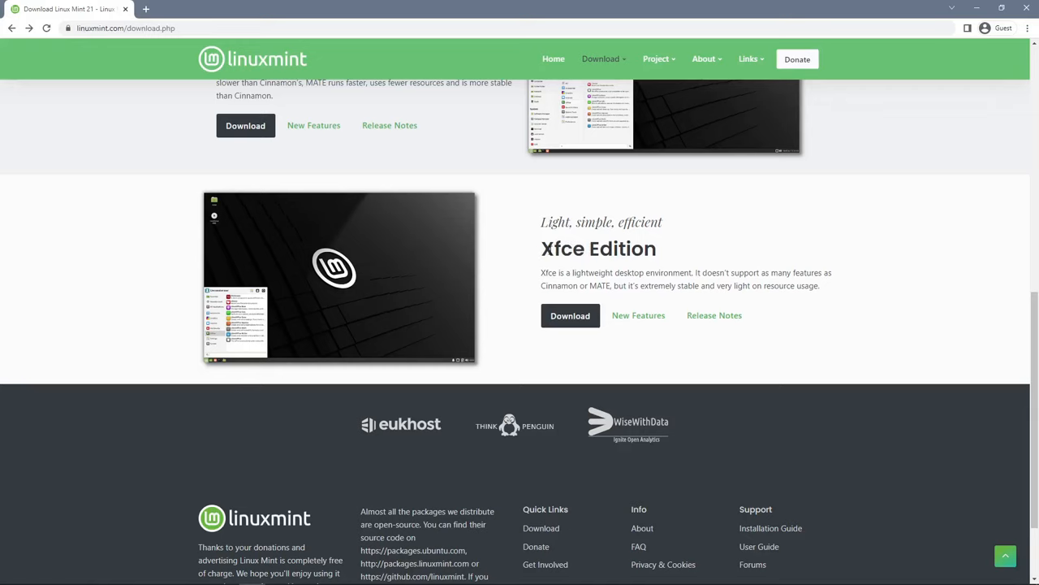
scroll("up", 3)
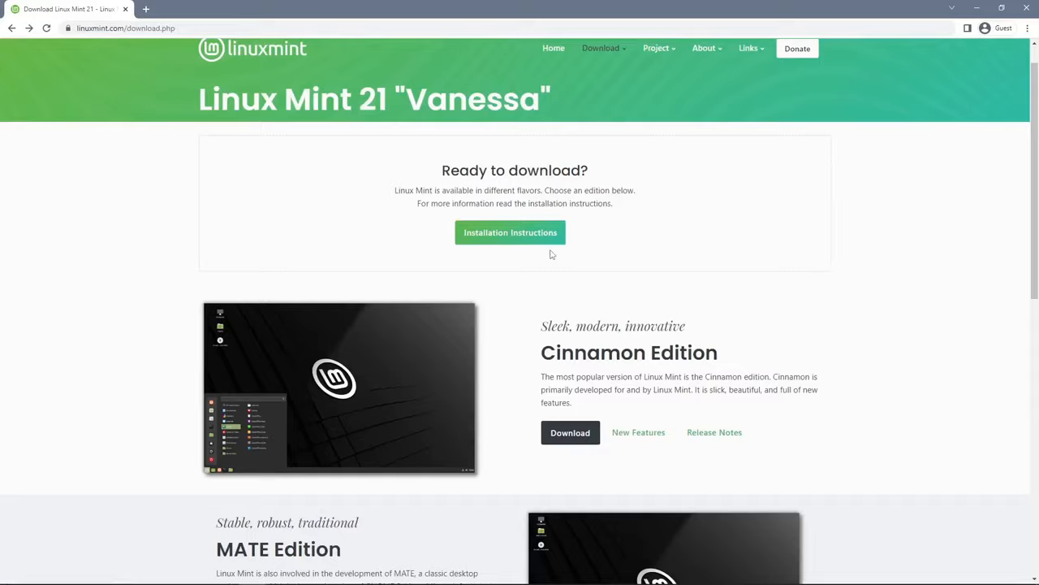
scroll("down", 3)
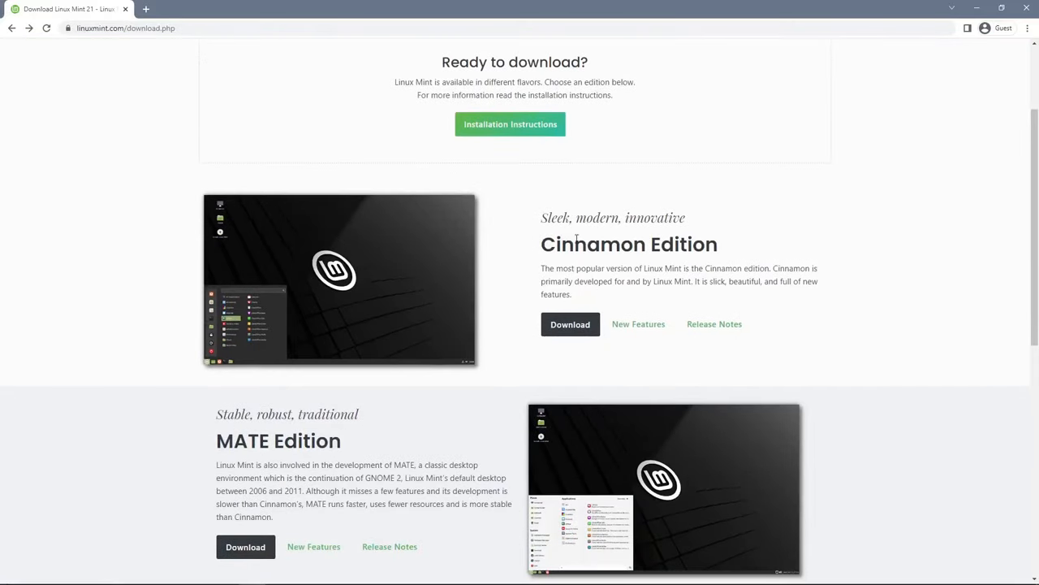
mouse_move(599, 243)
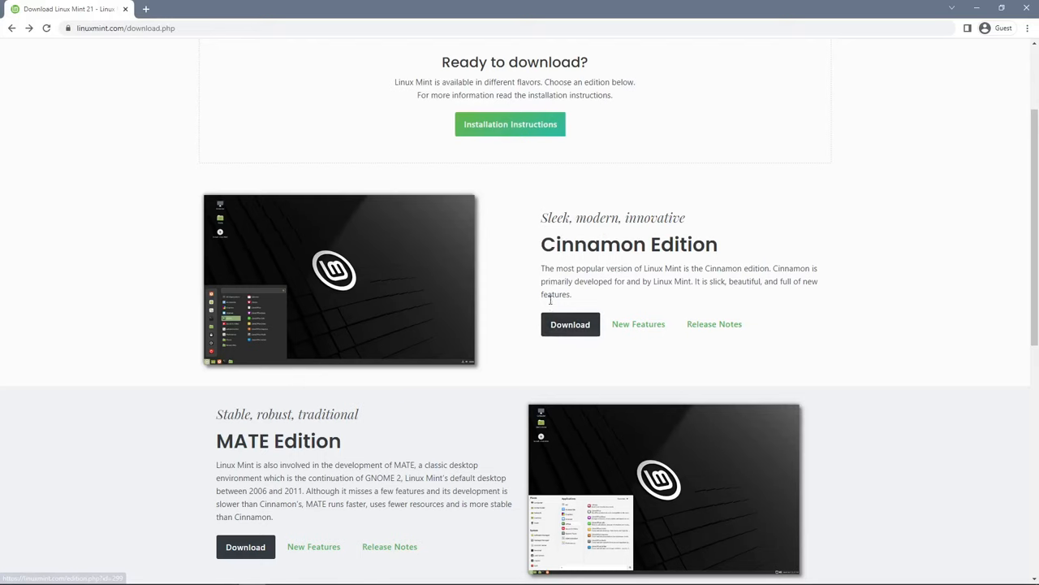
Download the Linux Mint 21 Cinnamon ISO from the Manitoba Unix User Group mirror.
left_click(570, 324)
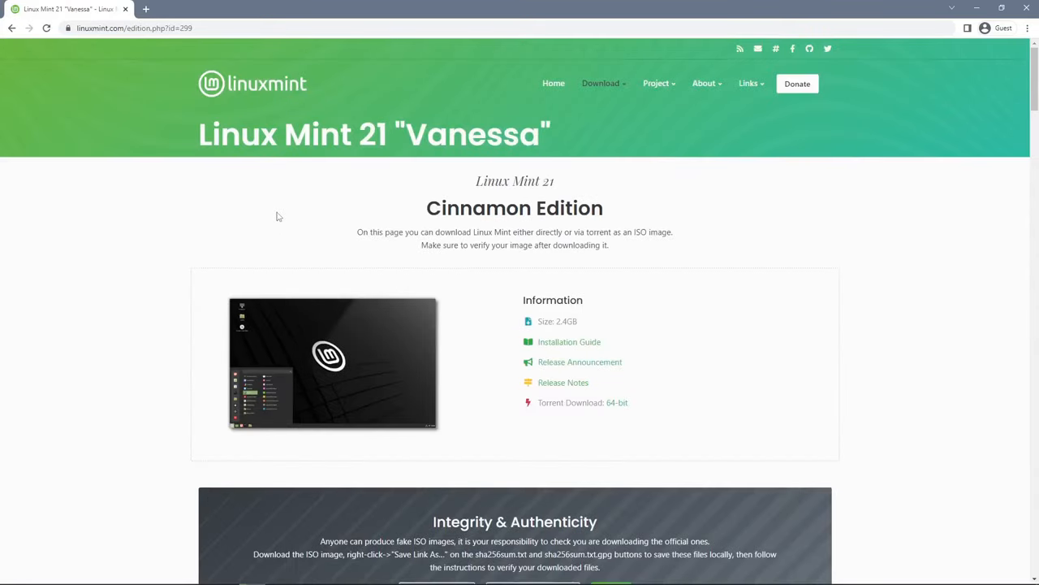
mouse_move(289, 130)
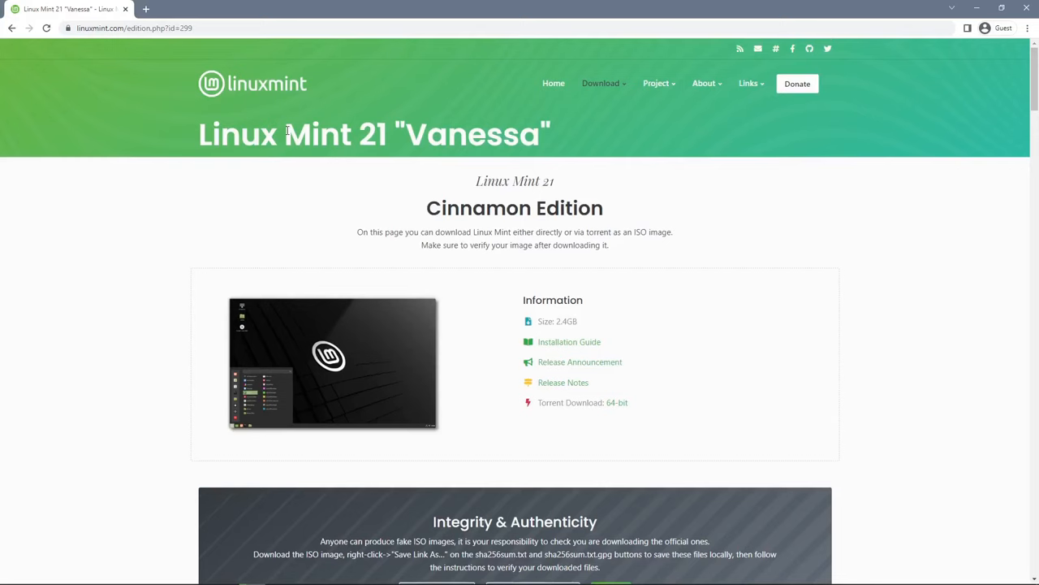
scroll("down", 3)
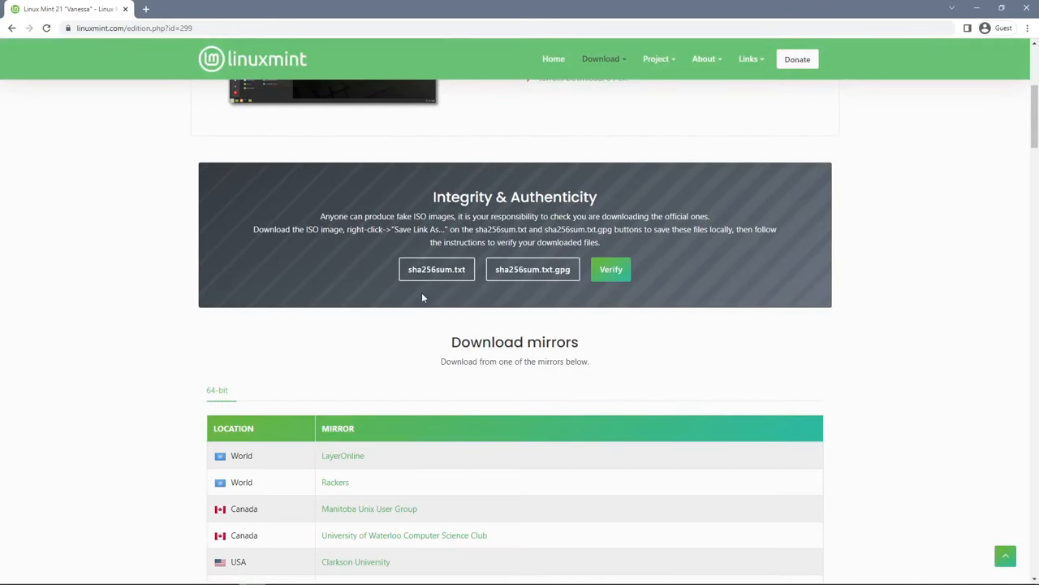
scroll("down", 3)
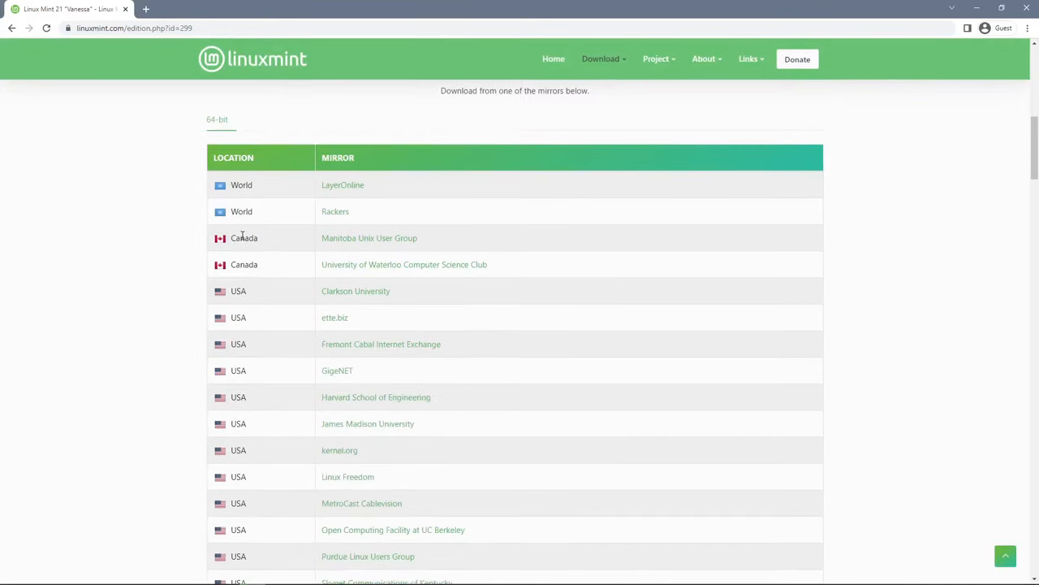
mouse_move(338, 248)
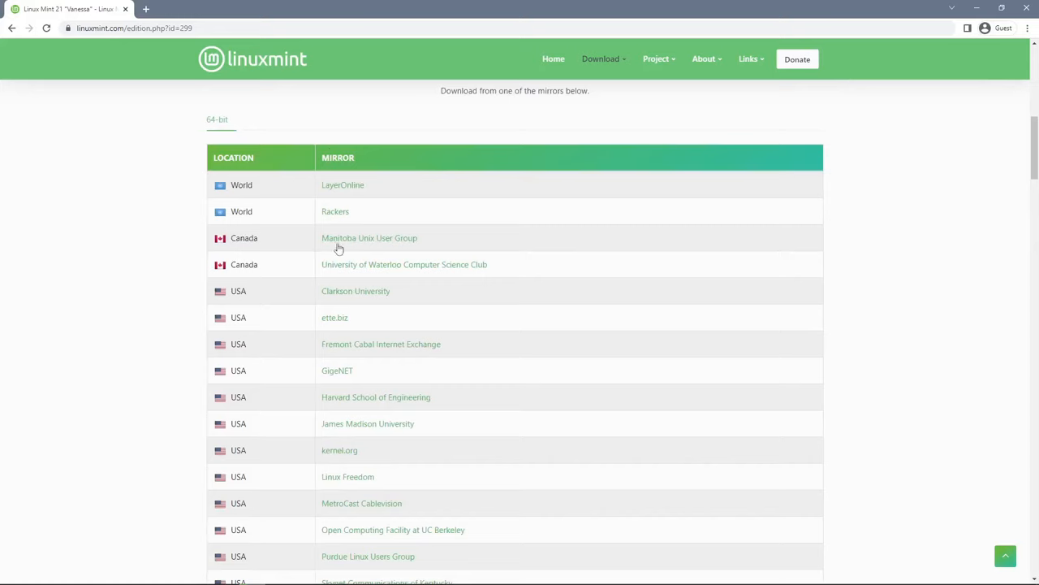
mouse_move(371, 244)
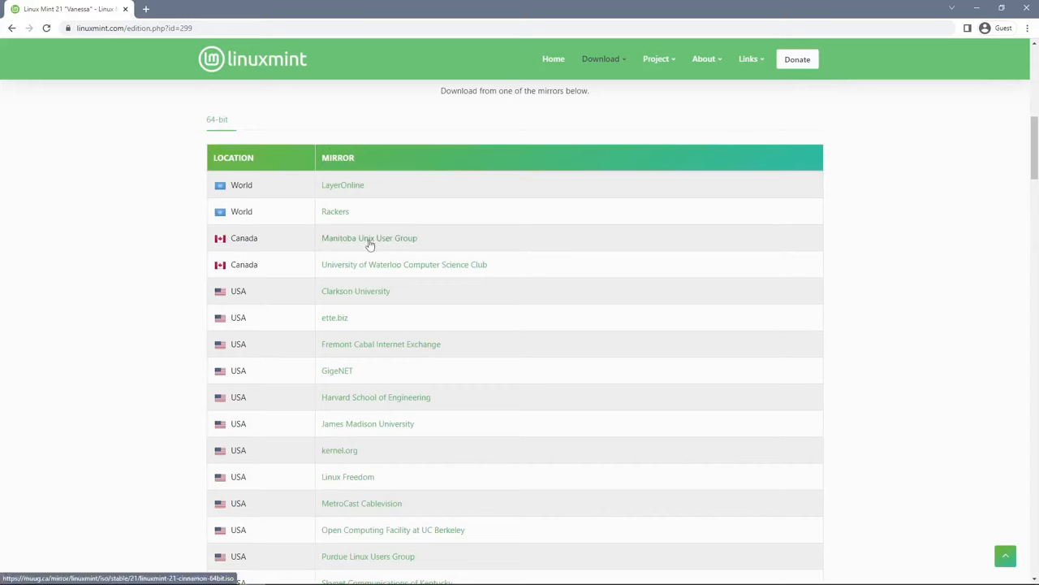
left_click(368, 237)
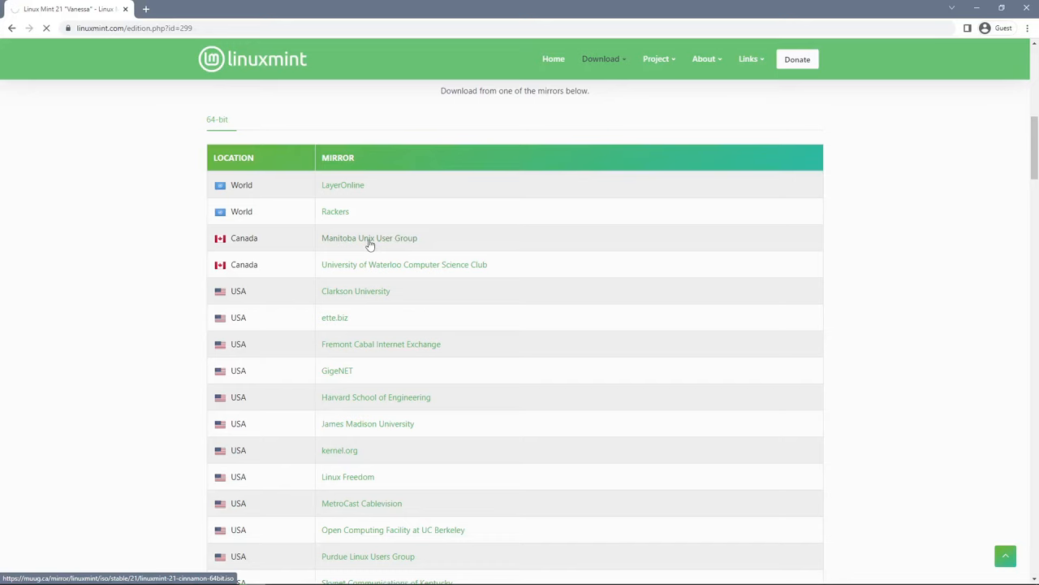
left_click(368, 237)
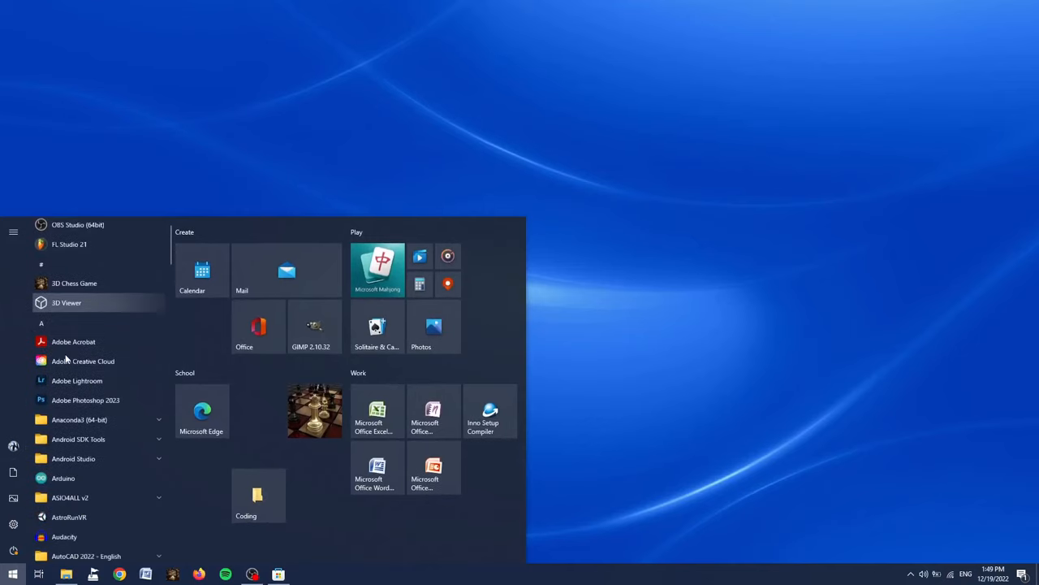
Launch Microsoft Store and search for 'rufus' to reach the Rufus app page.
scroll("down", 3)
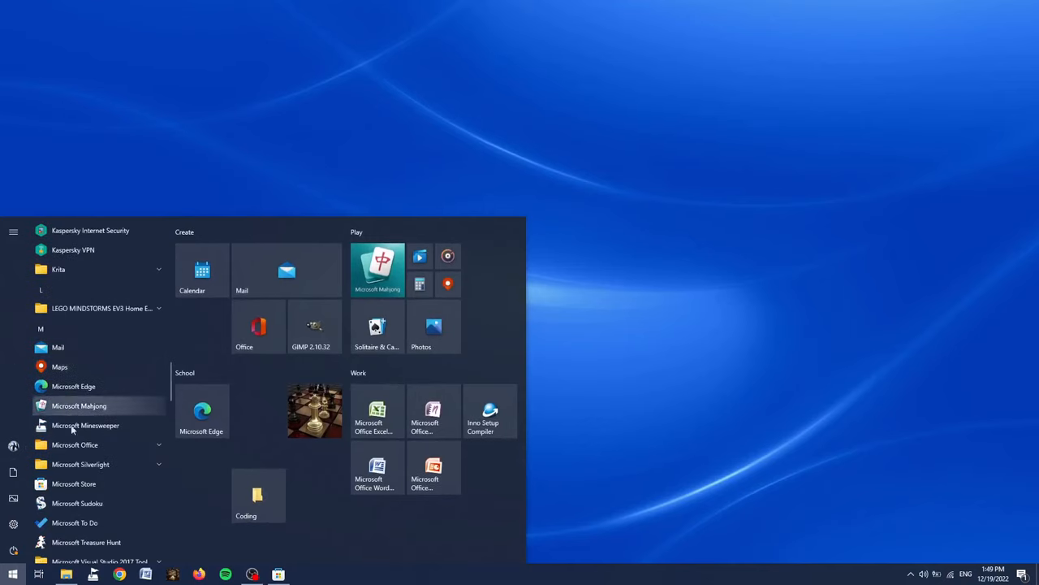
left_click(74, 484)
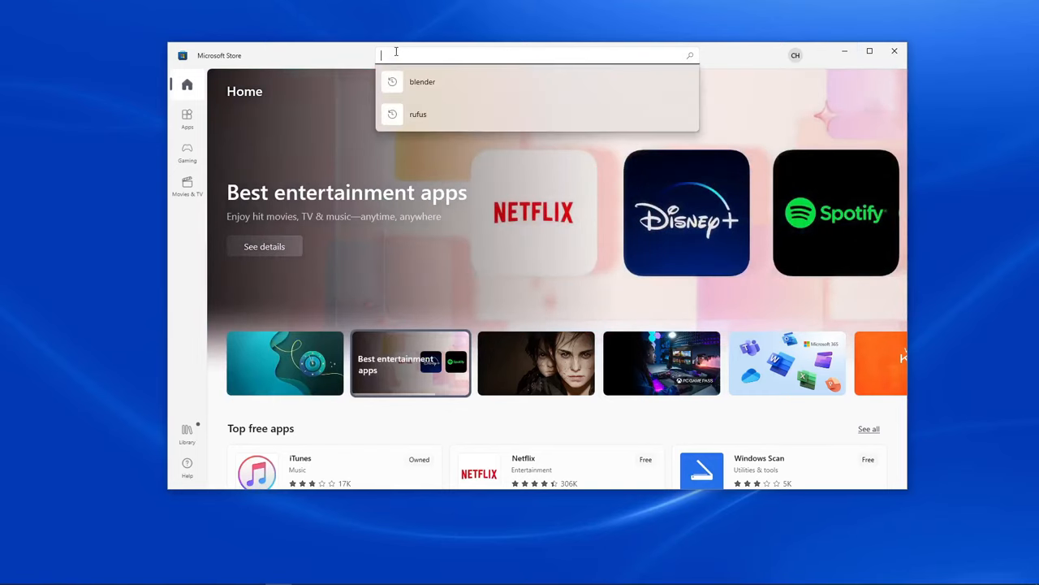
type("rufus")
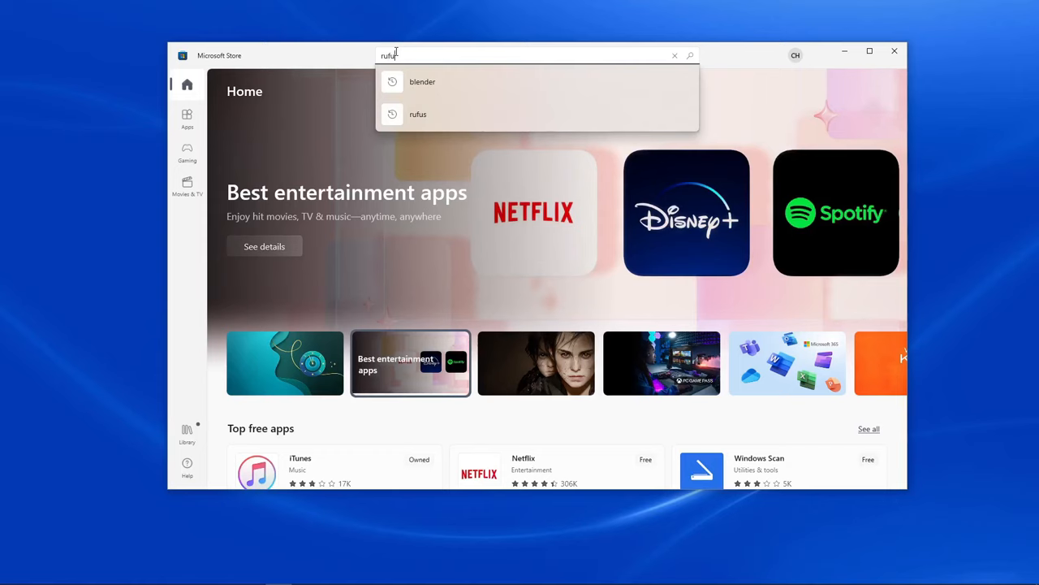
left_click(418, 114)
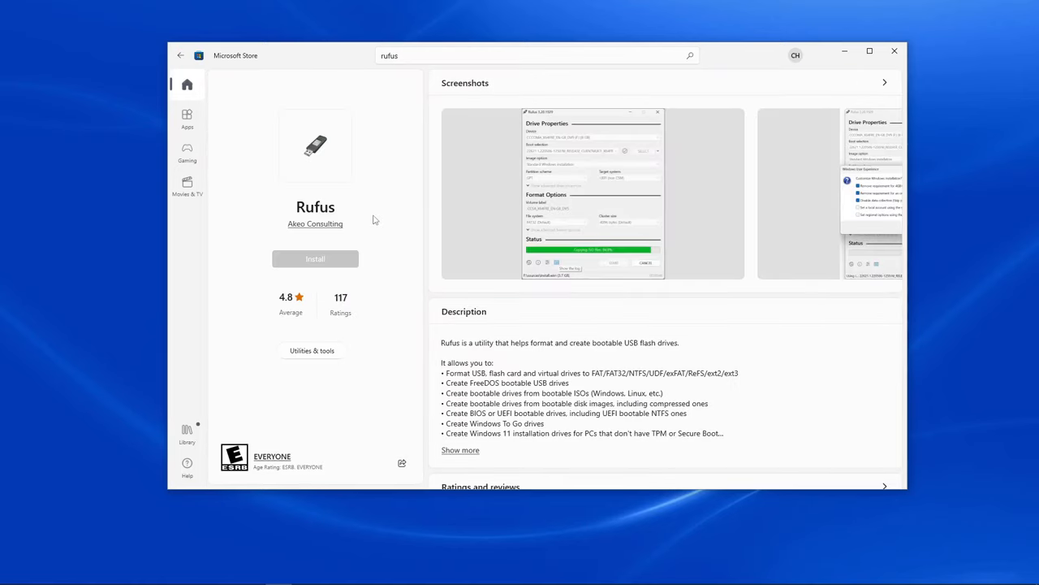
Install Rufus from Microsoft Store and run it with the 32 GB YOUTUBE (F:) drive detected.
left_click(315, 258)
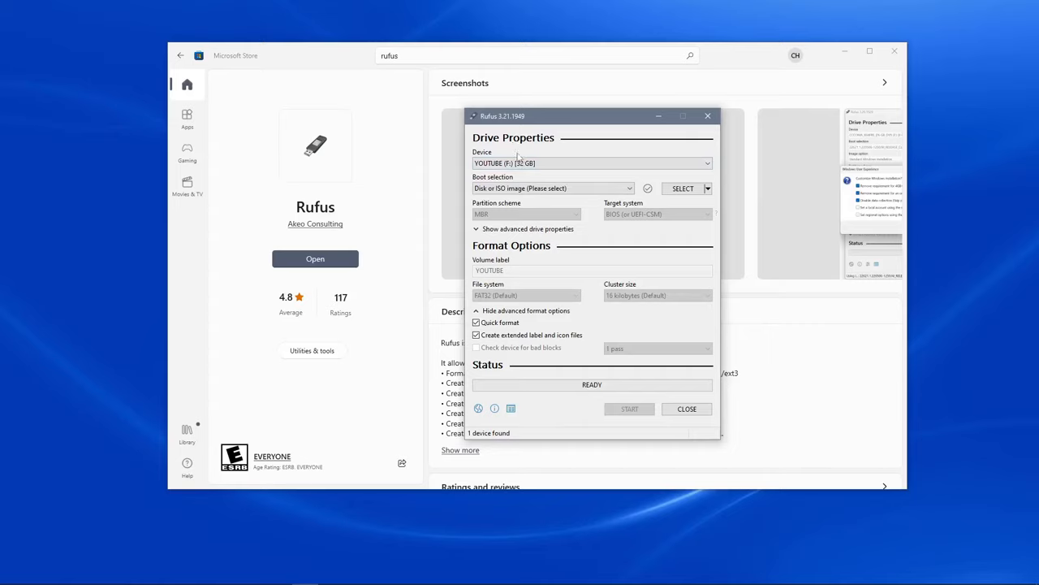
mouse_move(628, 409)
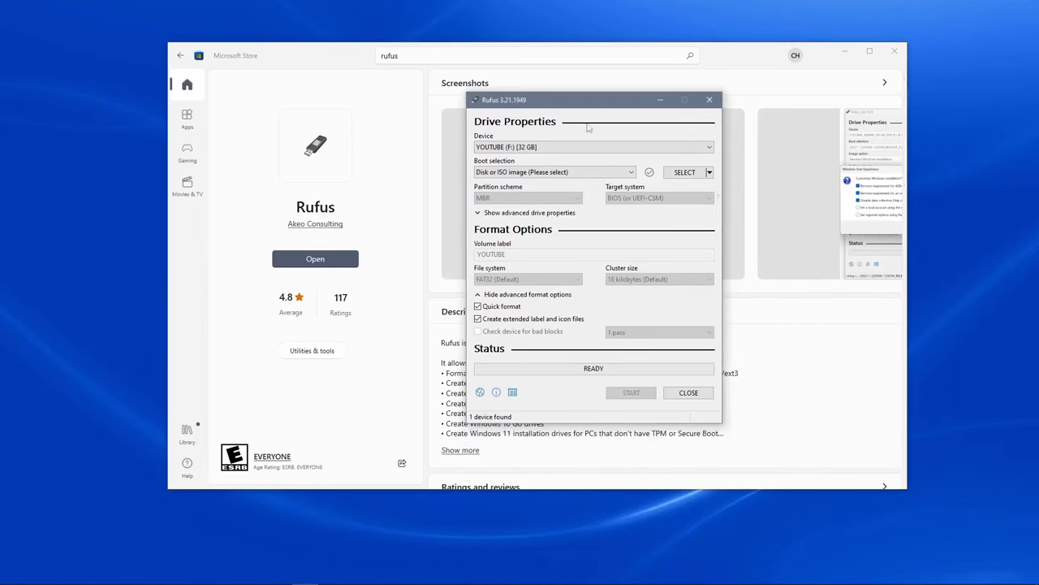
mouse_move(553, 172)
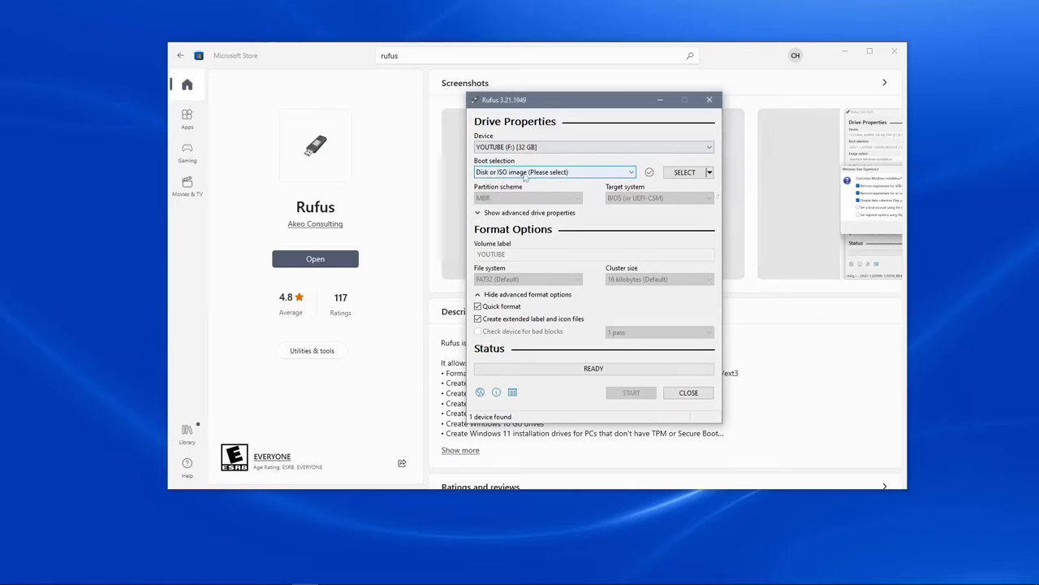
mouse_move(685, 172)
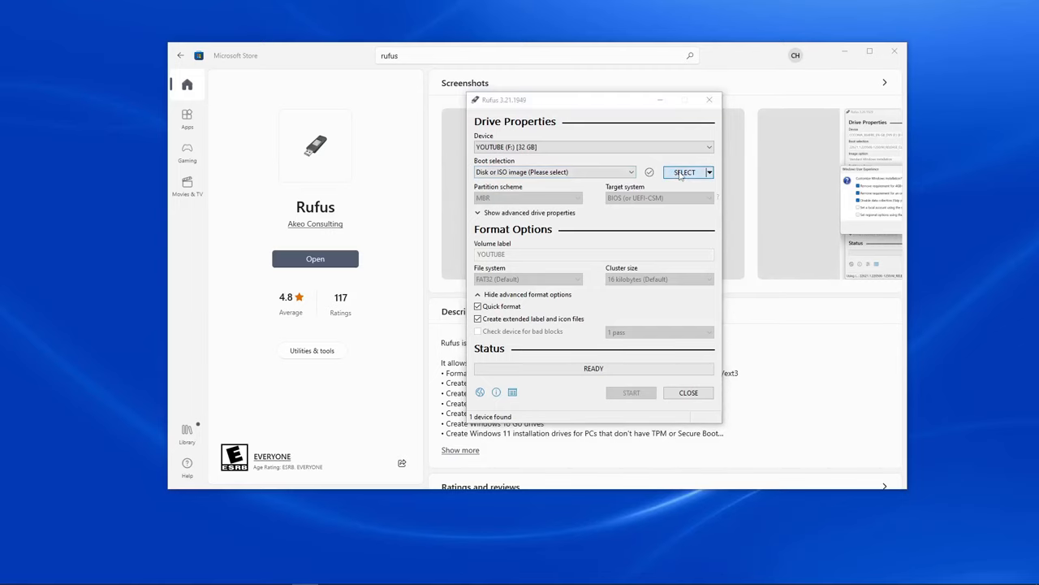
Select linuxmint-21-cinnamon-64bit.iso as the boot image in Rufus.
left_click(683, 172)
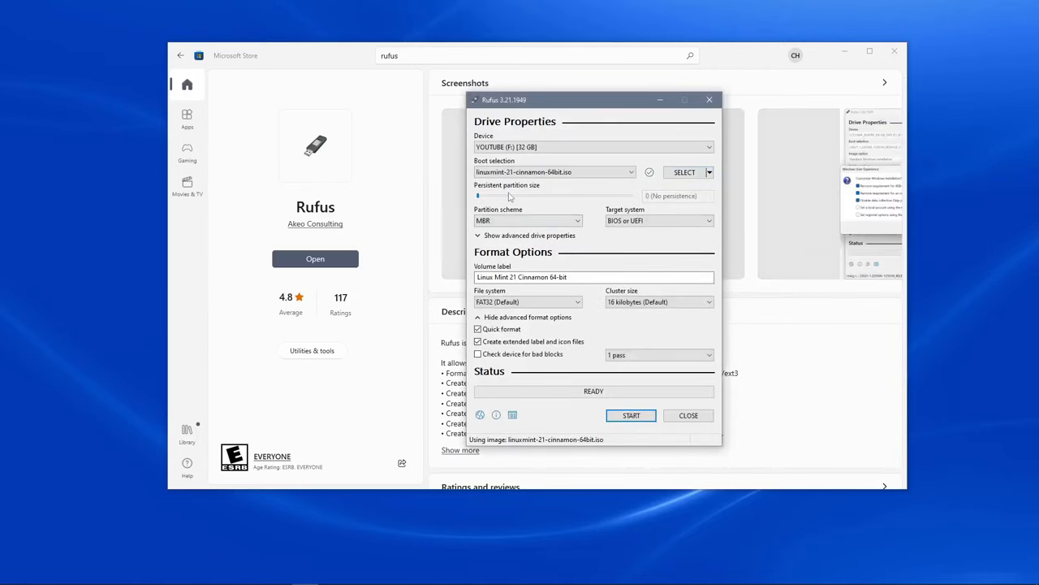
mouse_move(551, 172)
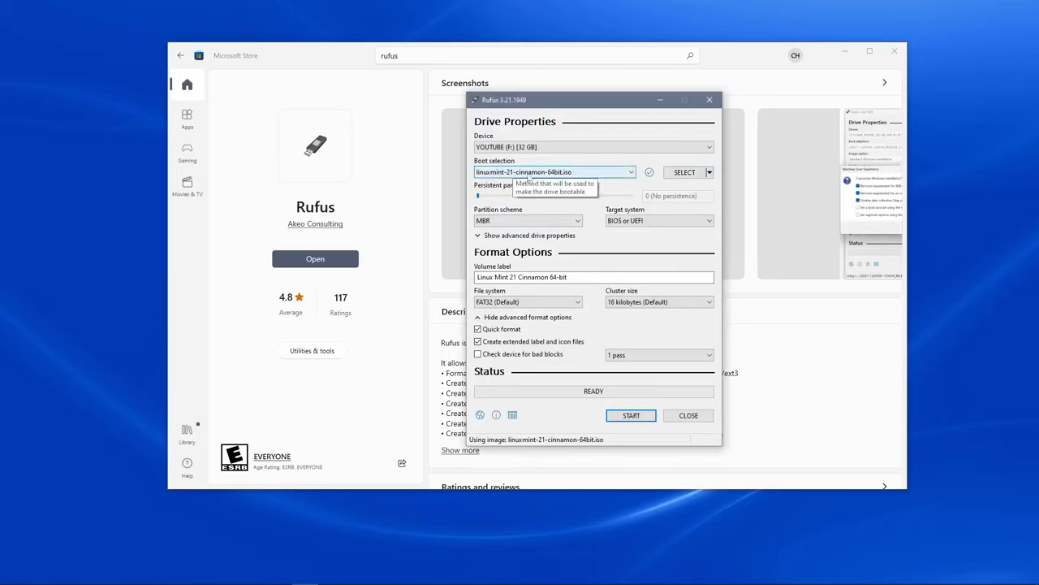
mouse_move(639, 152)
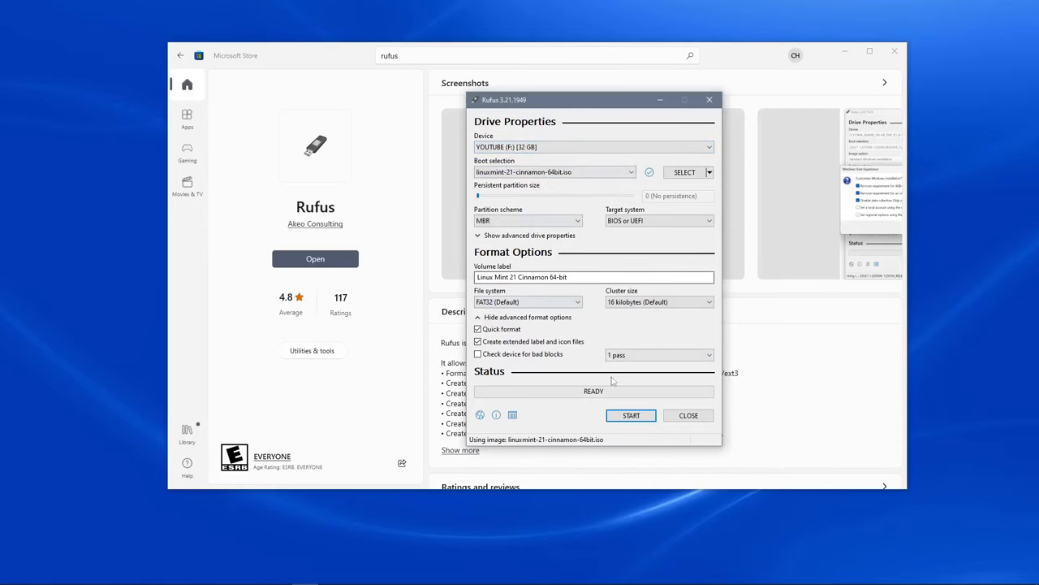
Start writing in ISO image mode, allowing the Syslinux download and accepting the data-loss warning.
left_click(630, 416)
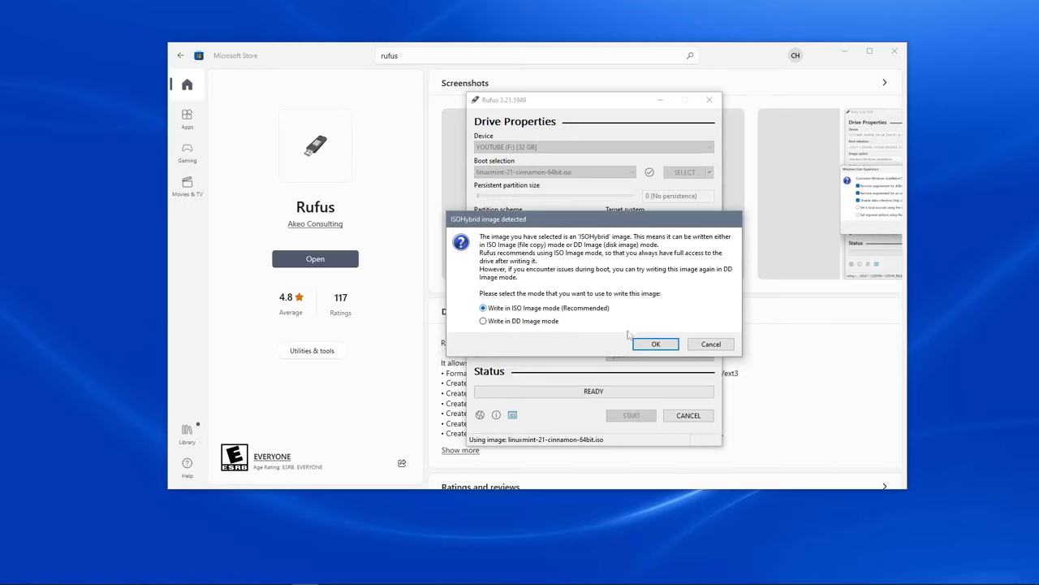
left_click(656, 344)
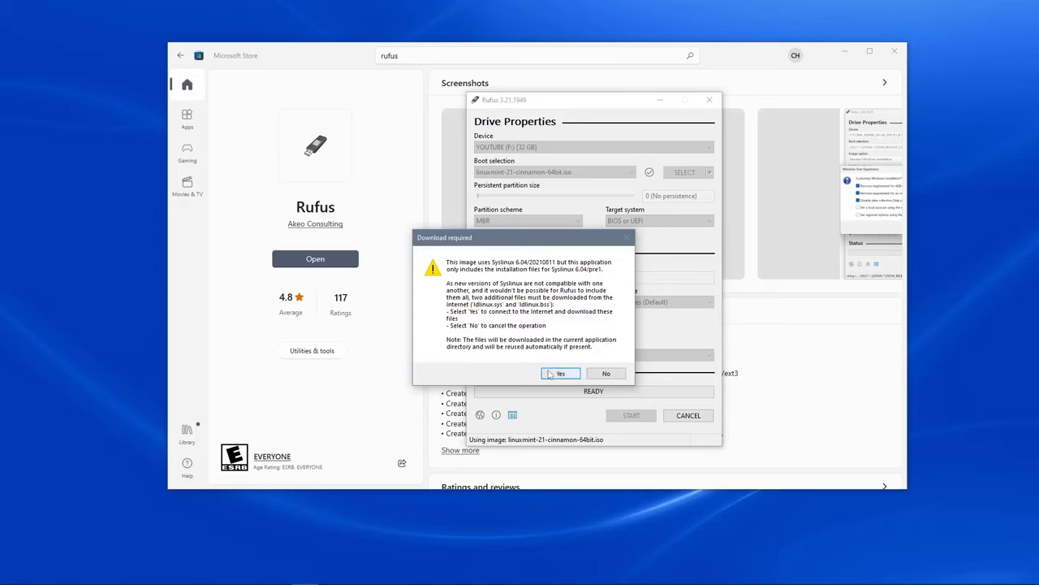
left_click(559, 371)
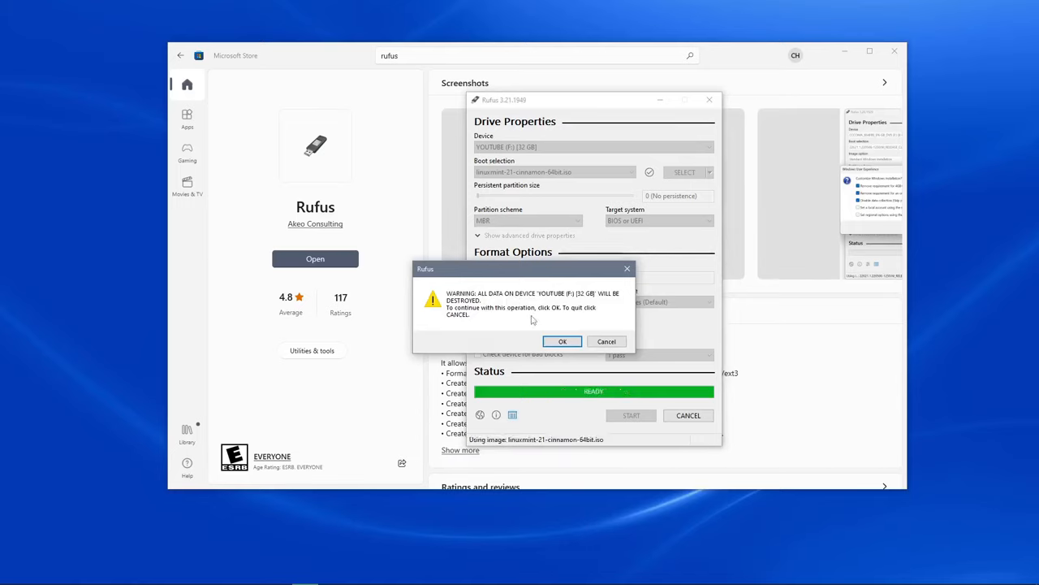
mouse_move(523, 322)
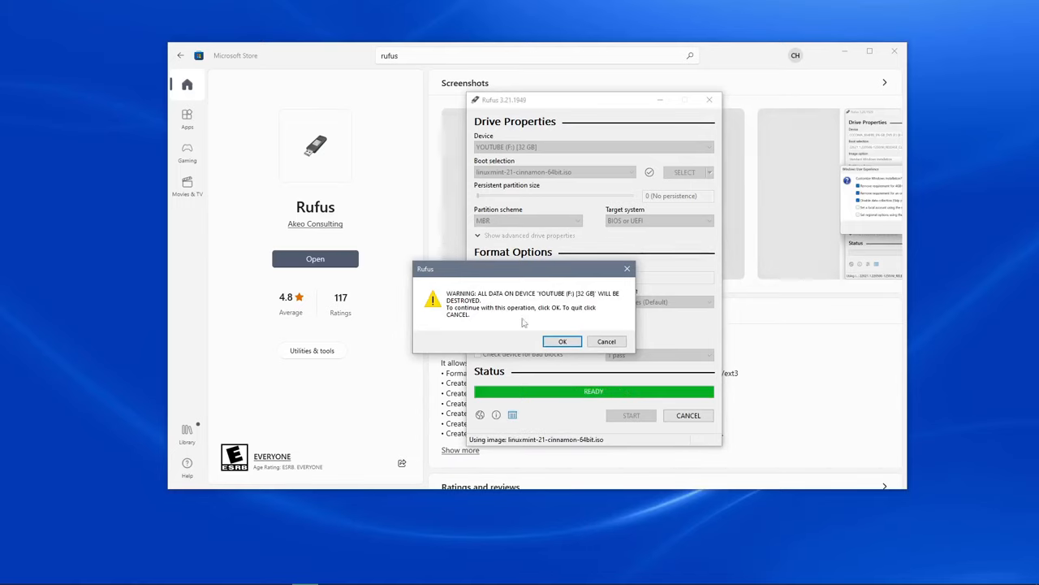
left_click(562, 341)
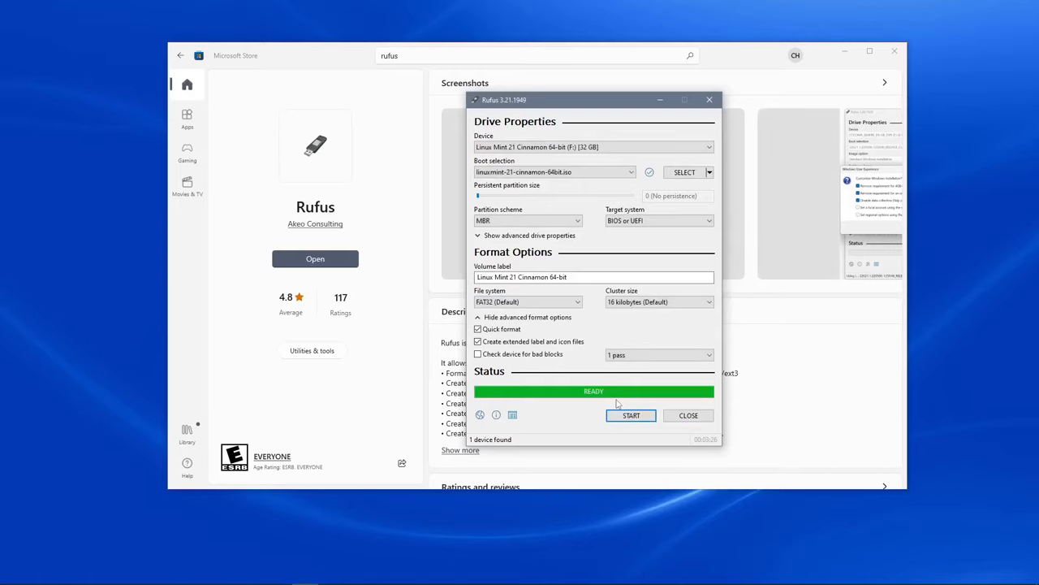
mouse_move(594, 392)
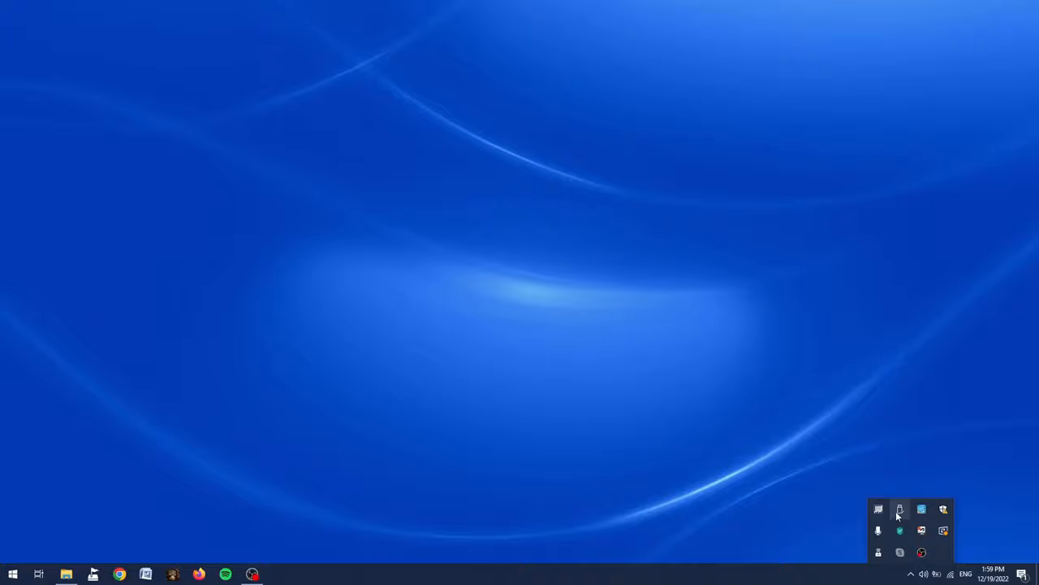
Eject the USB drive via Safely Remove Hardware in the system tray.
left_click(898, 510)
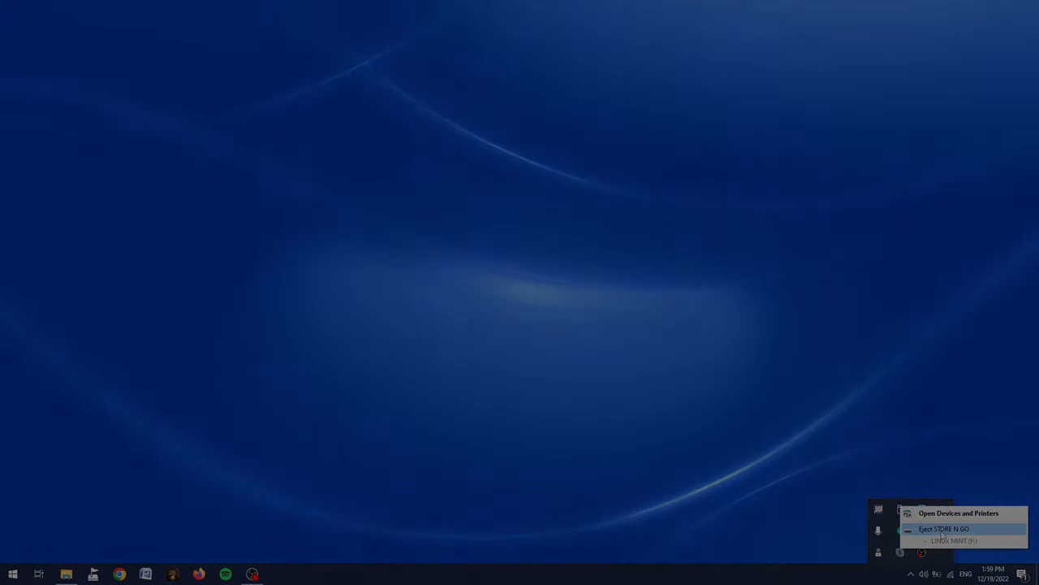
left_click(945, 529)
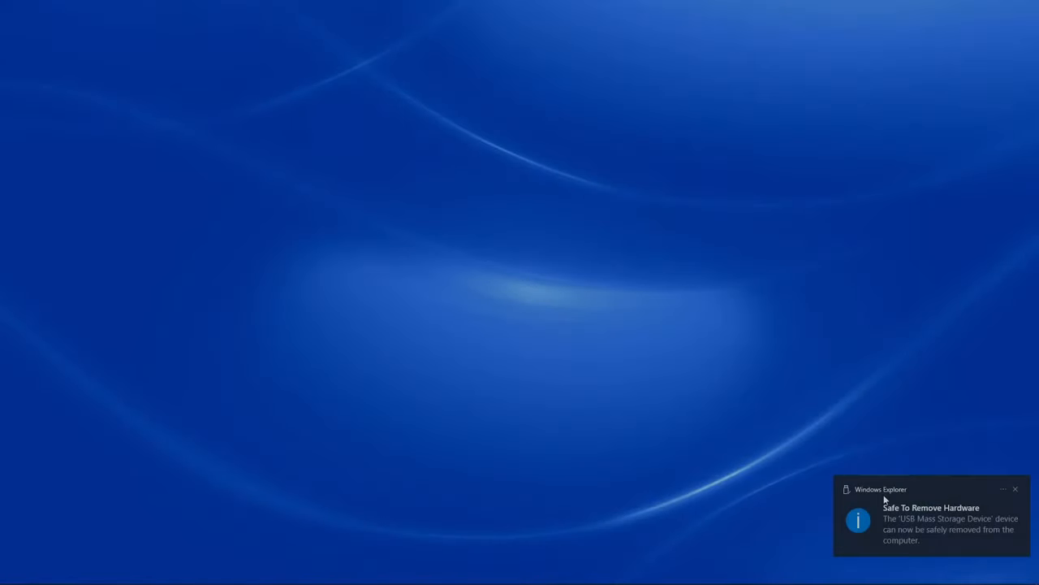